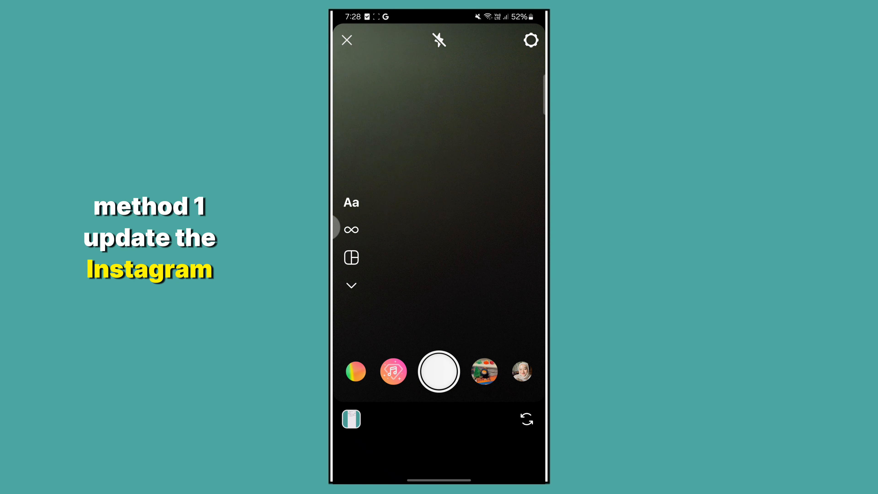
Leave Instagram's story camera and land in the phone's app drawer.
left_click(347, 40)
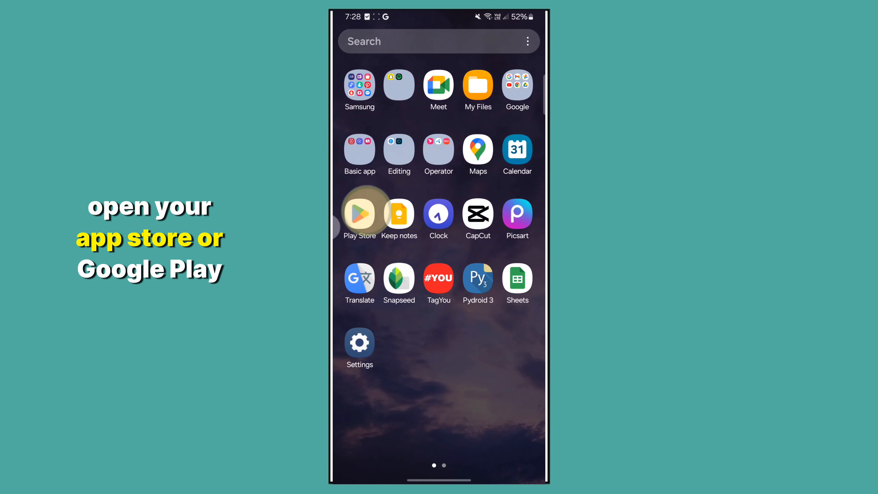
From Play Store, update Instagram to the latest version via its listing.
left_click(360, 215)
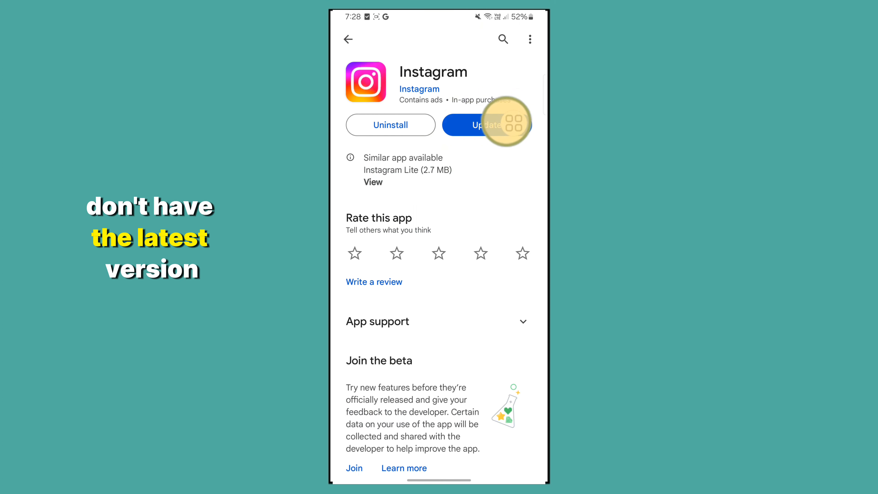
left_click(487, 125)
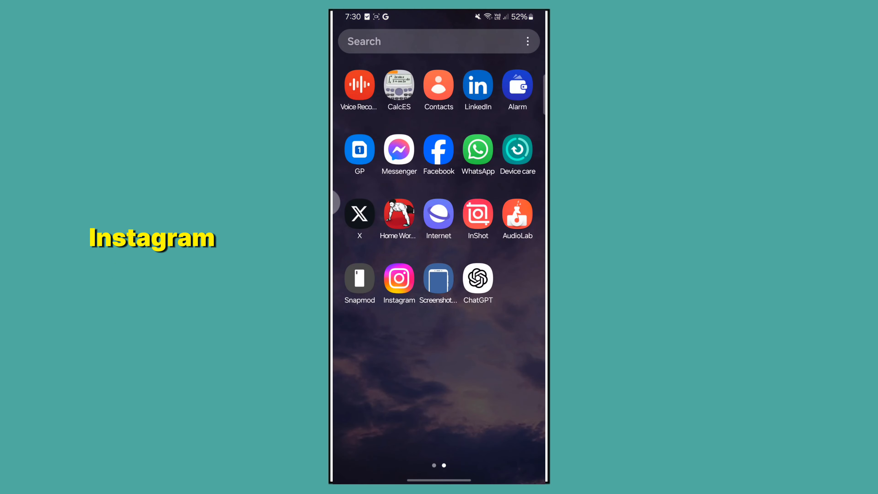
Relaunch Instagram and reach Help under Settings and privacy from the profile menu.
left_click(399, 278)
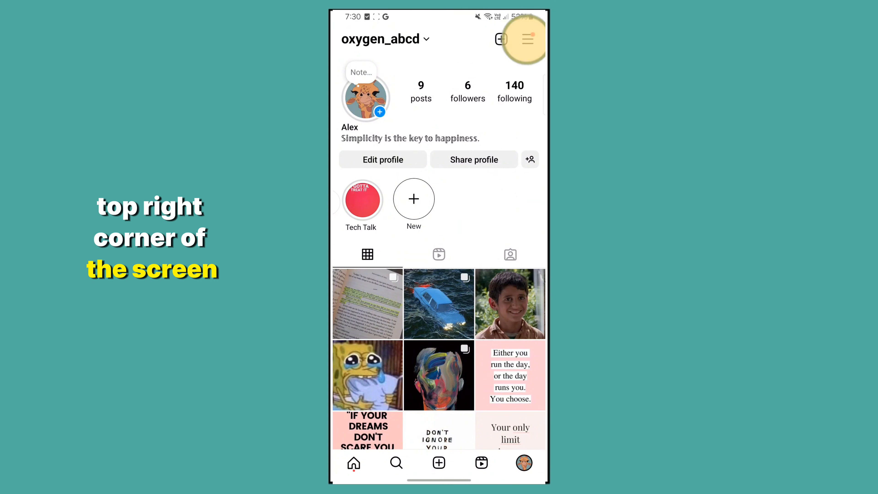
left_click(523, 40)
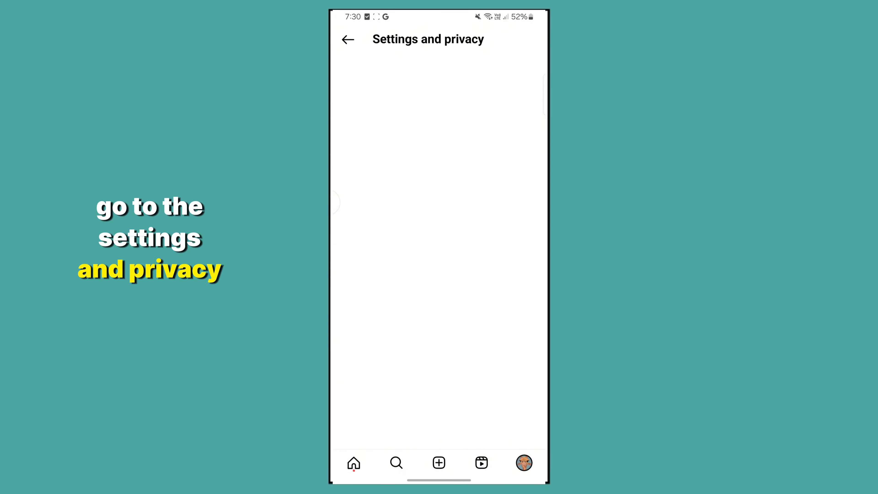
scroll("down", 3)
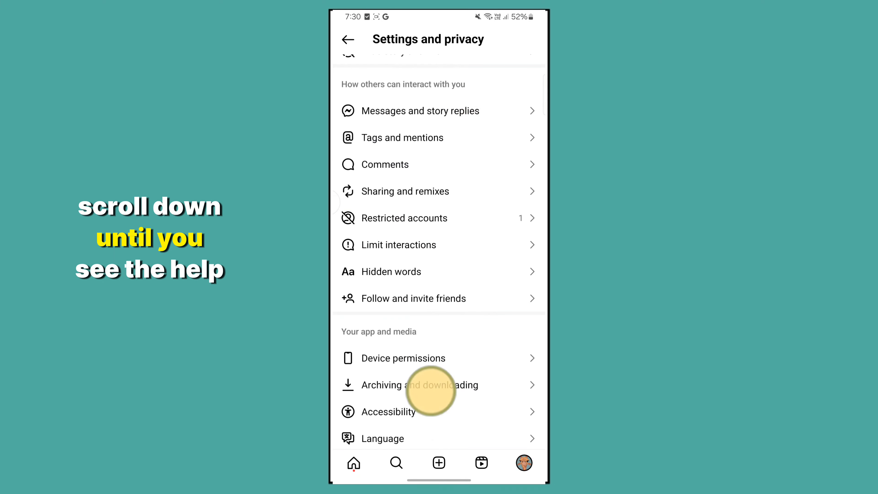
scroll("down", 3)
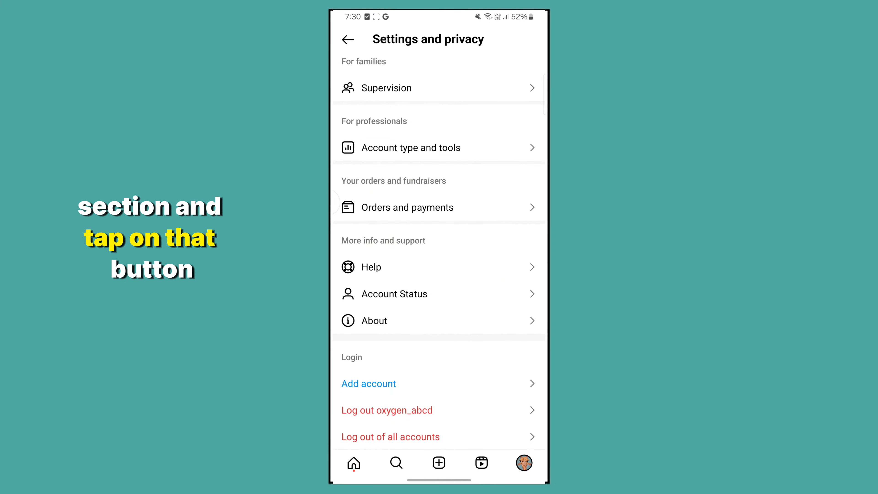
left_click(371, 267)
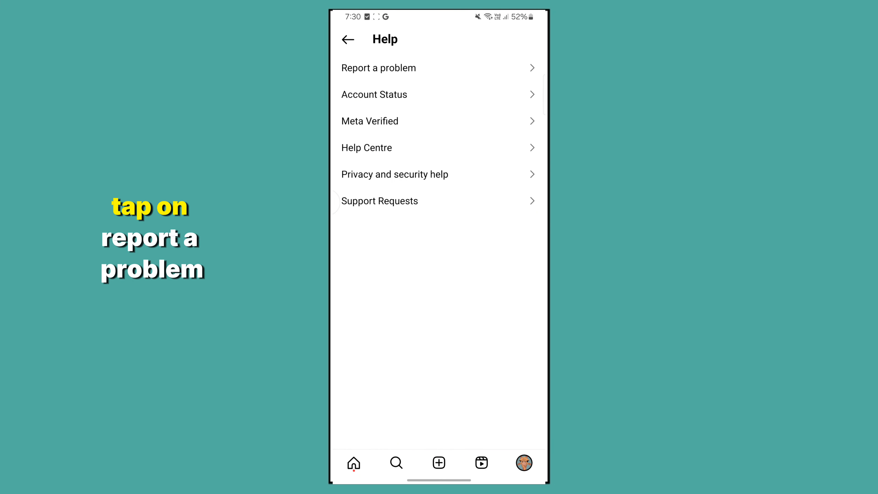
Start Report a problem without shaking, reaching the logs and diagnostics question.
left_click(379, 67)
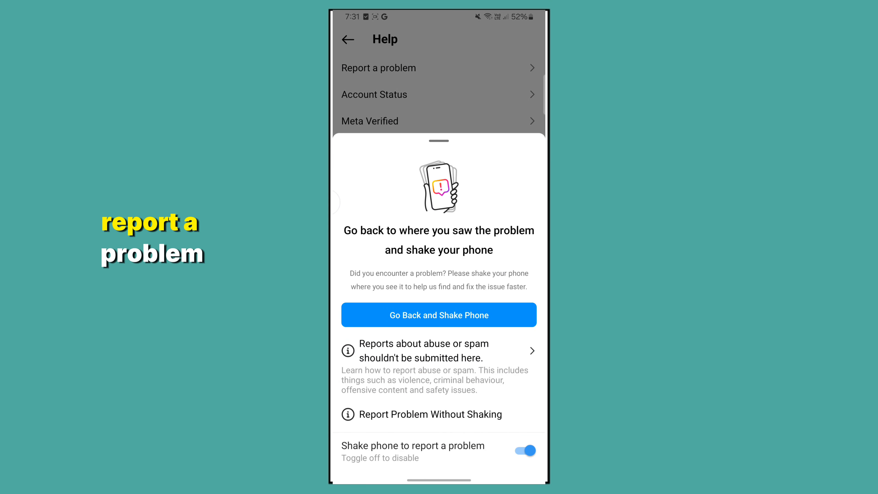
left_click(523, 451)
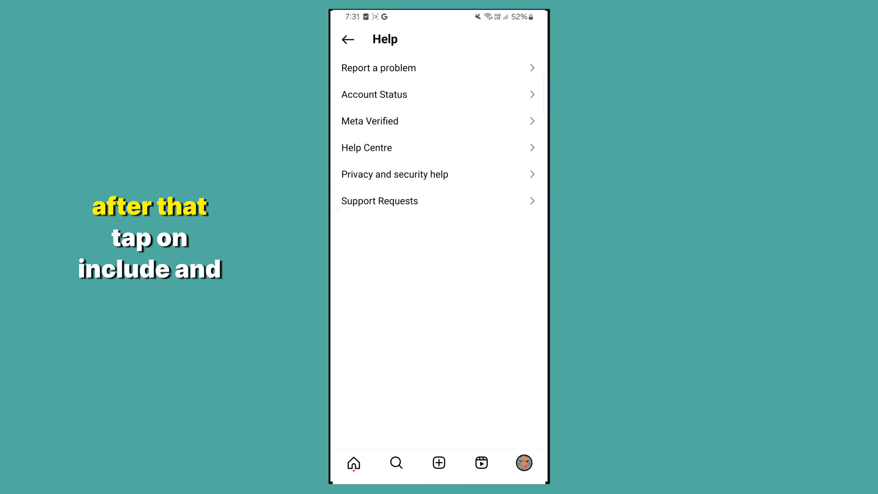
left_click(379, 68)
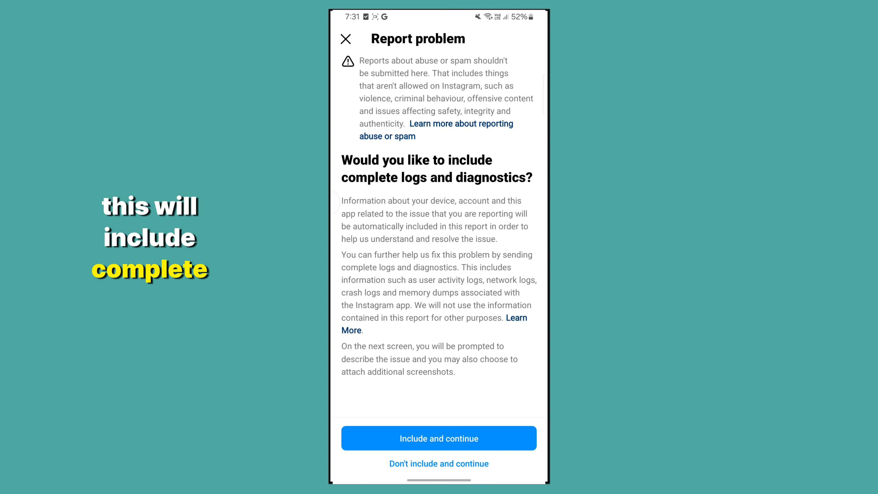
Include logs, describe the missing story music feature ending 'Please fix', and send the report.
left_click(438, 438)
type("The music feature is missing when I add a song to instagram sto")
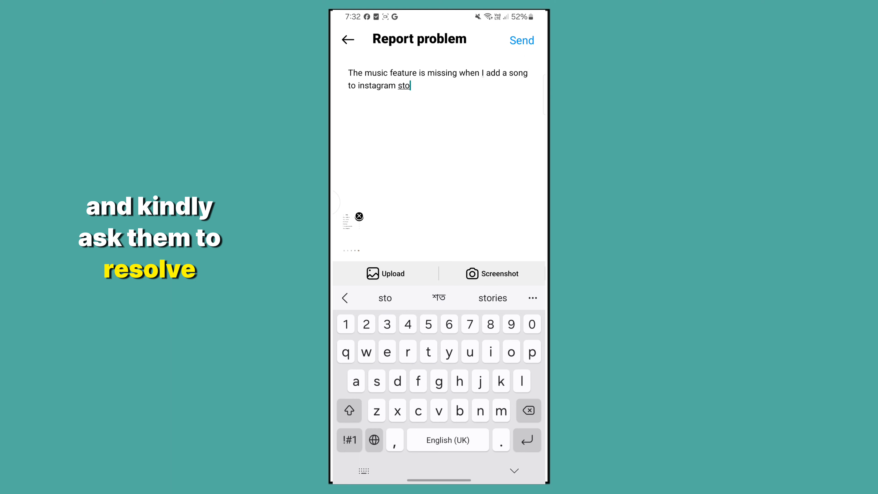
type("ry. Please fix this problem as soon as p")
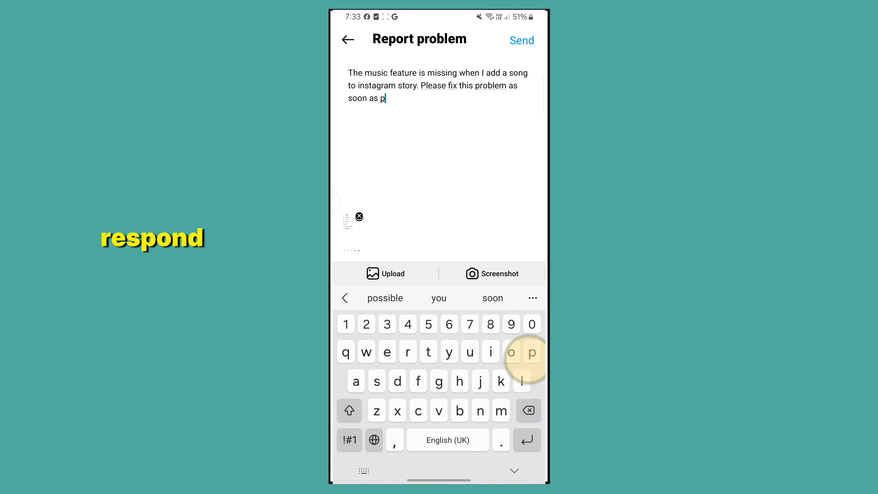
left_click(385, 297)
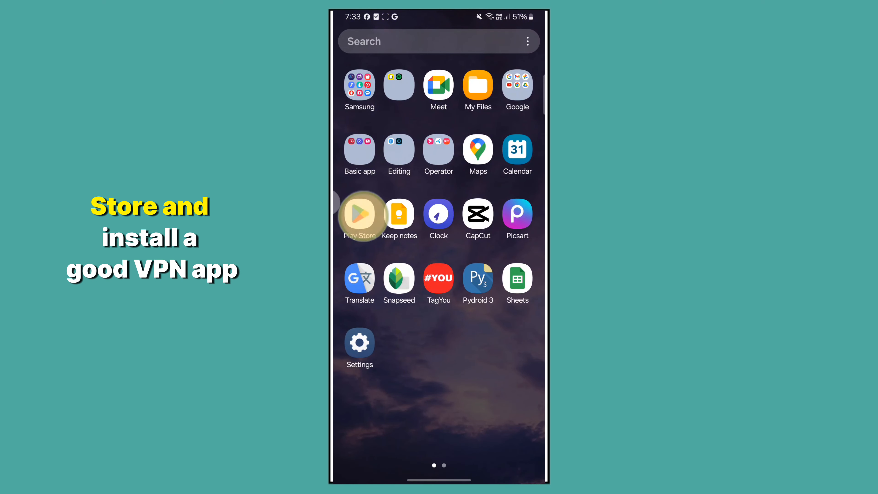
Install SuperVPN from the Play Store.
left_click(359, 215)
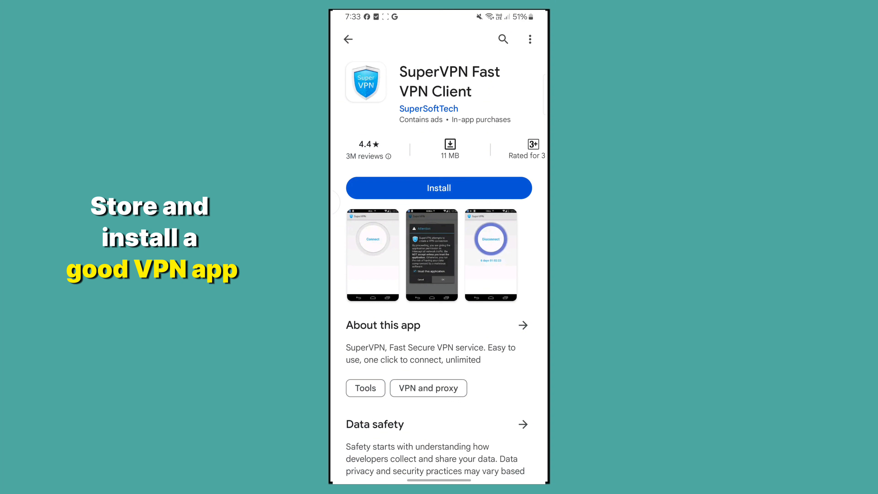
left_click(439, 188)
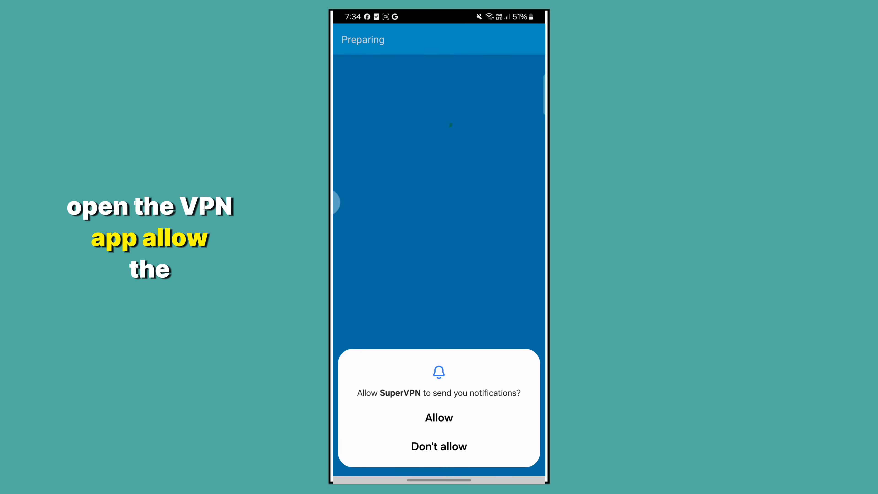
Allow SuperVPN notifications and connect to a VPN server.
left_click(439, 417)
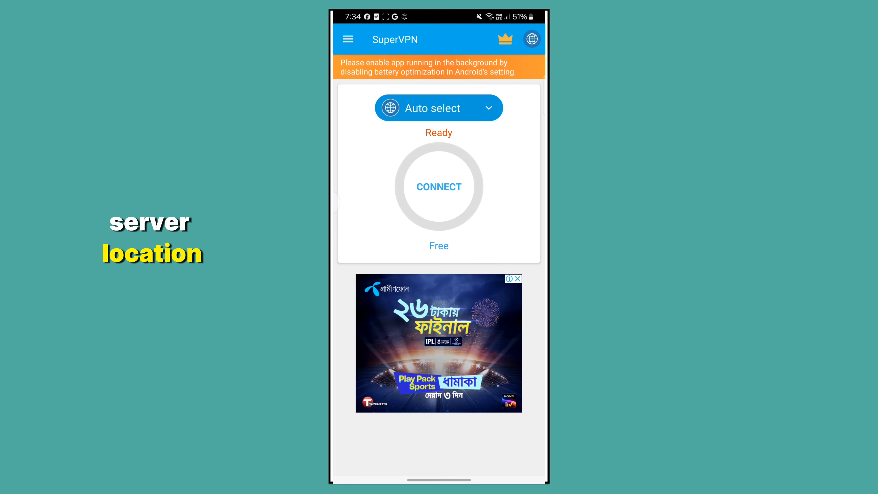
left_click(439, 186)
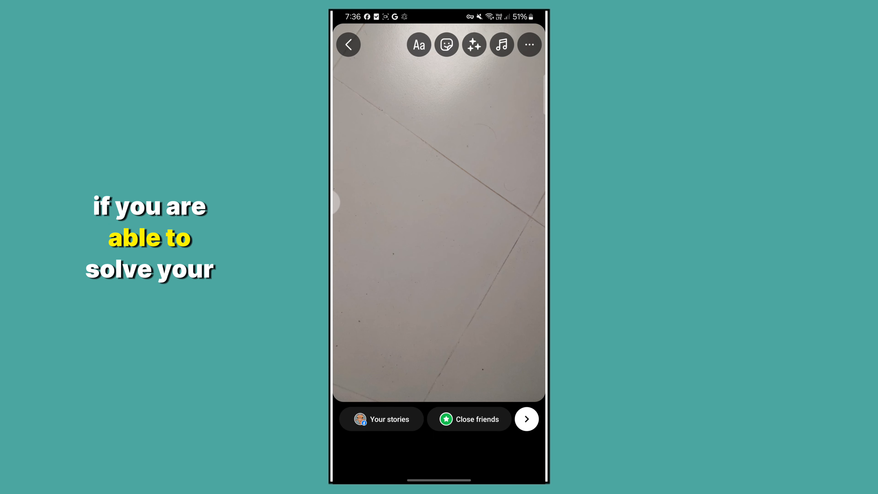
From the story sticker tray, add the Music sticker to the story.
left_click(446, 44)
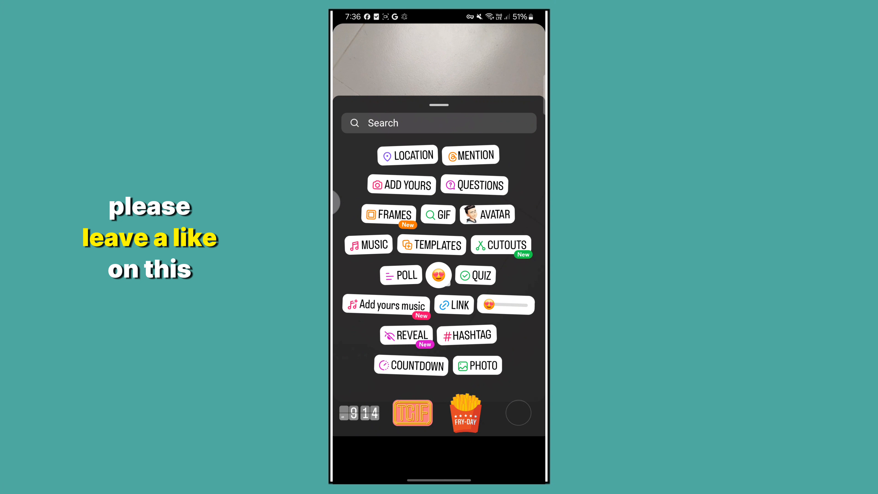
left_click(369, 245)
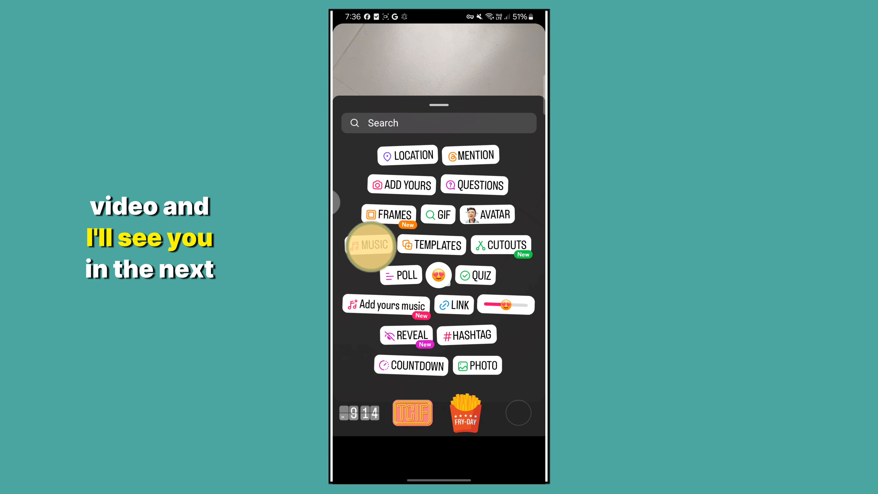